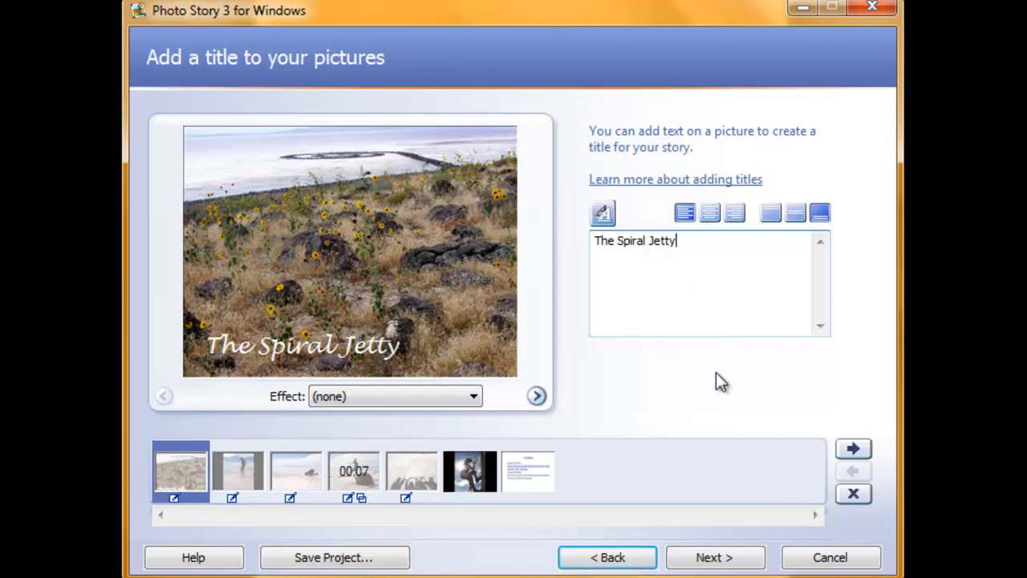
{"action": "mouse_move", "coordinate": [708, 376]}
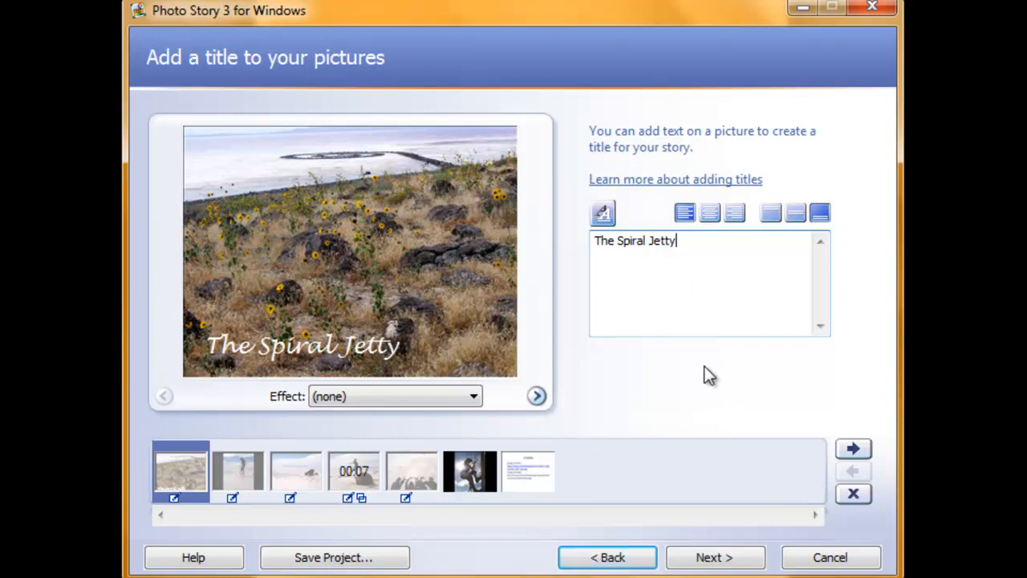
Advance from the titling step to the narration and motion step for 'The Spiral Jetty' slide.
{"action": "left_click", "coordinate": [715, 557]}
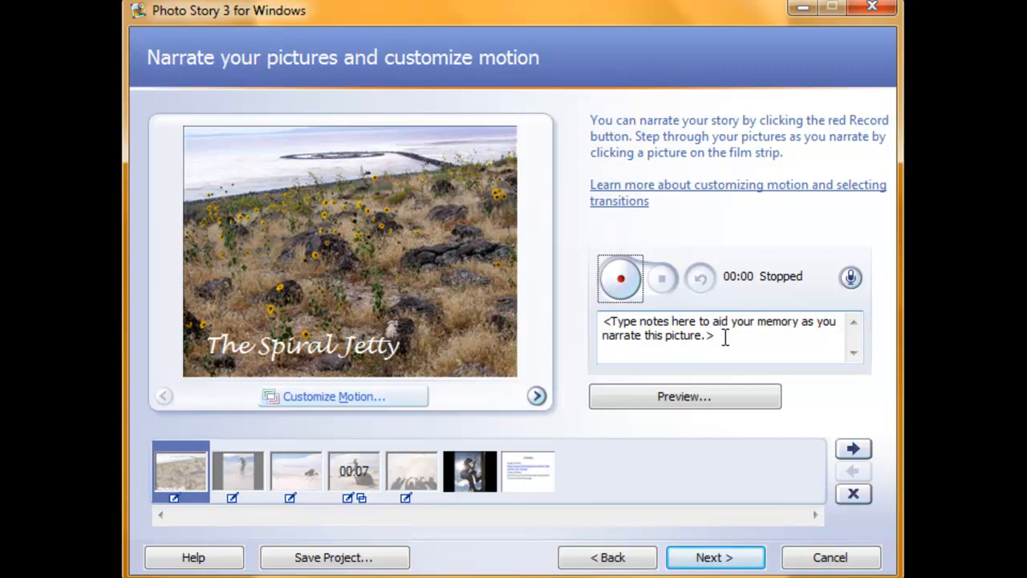
Replace the first picture's placeholder narration notes with 'The Spiral Jetty!'.
{"action": "triple_click", "coordinate": [710, 328]}
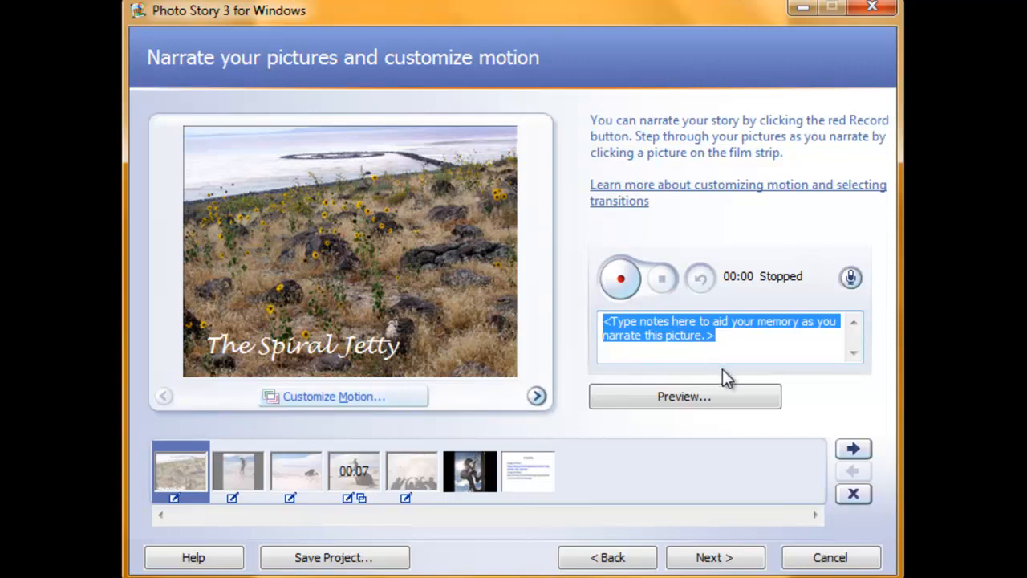
{"action": "left_click", "coordinate": [722, 338]}
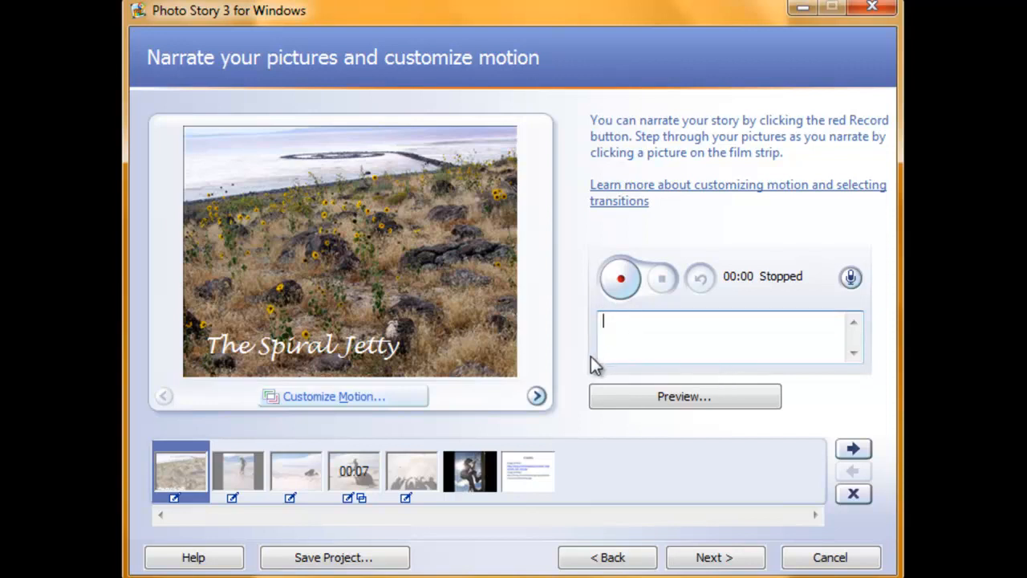
{"action": "type", "text": "The Spiral Jetty!"}
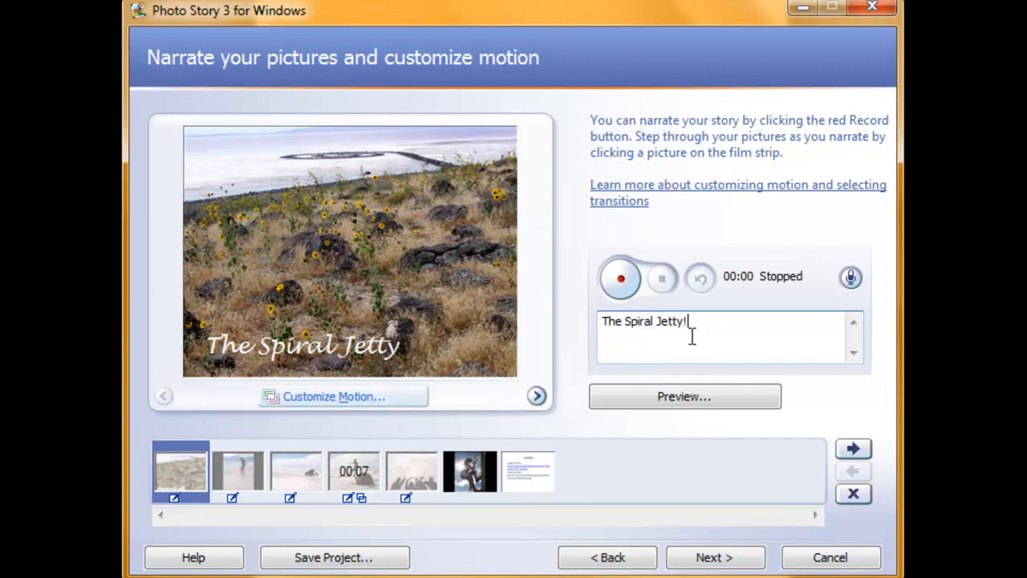
{"action": "mouse_move", "coordinate": [619, 279]}
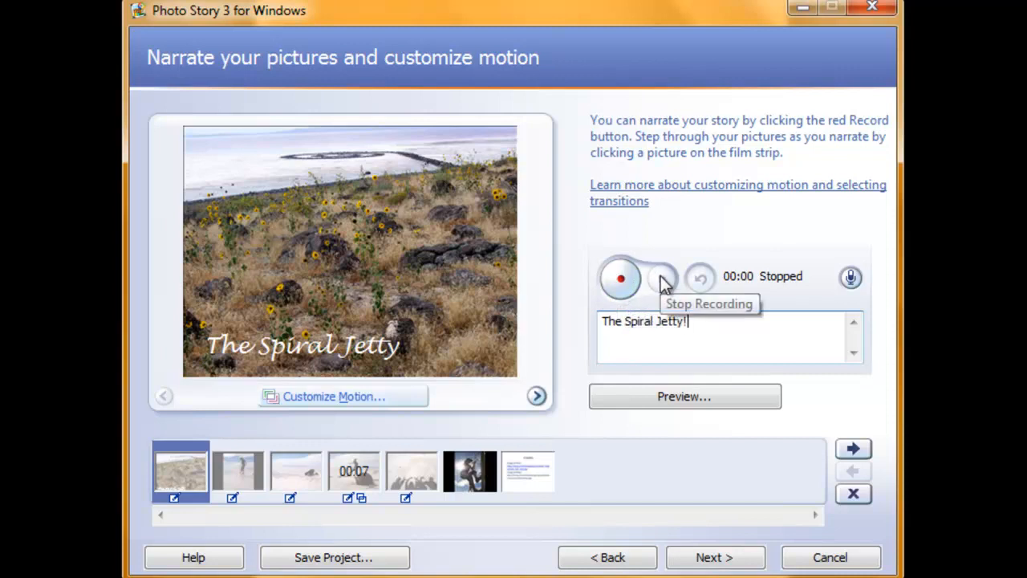
{"action": "mouse_move", "coordinate": [620, 284]}
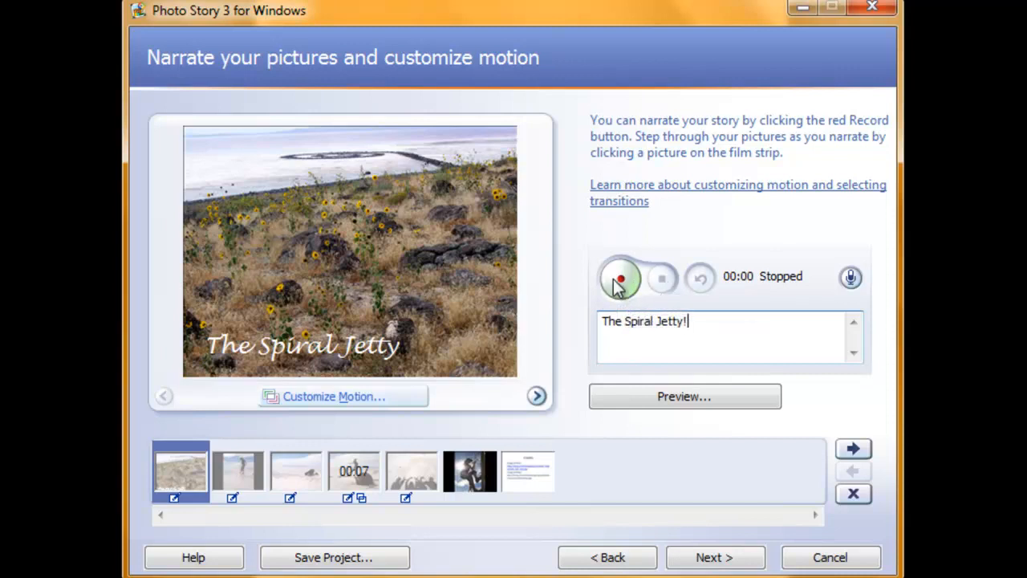
Record a two-second narration for the Spiral Jetty slide, then preview it and close the preview.
{"action": "left_click", "coordinate": [620, 279]}
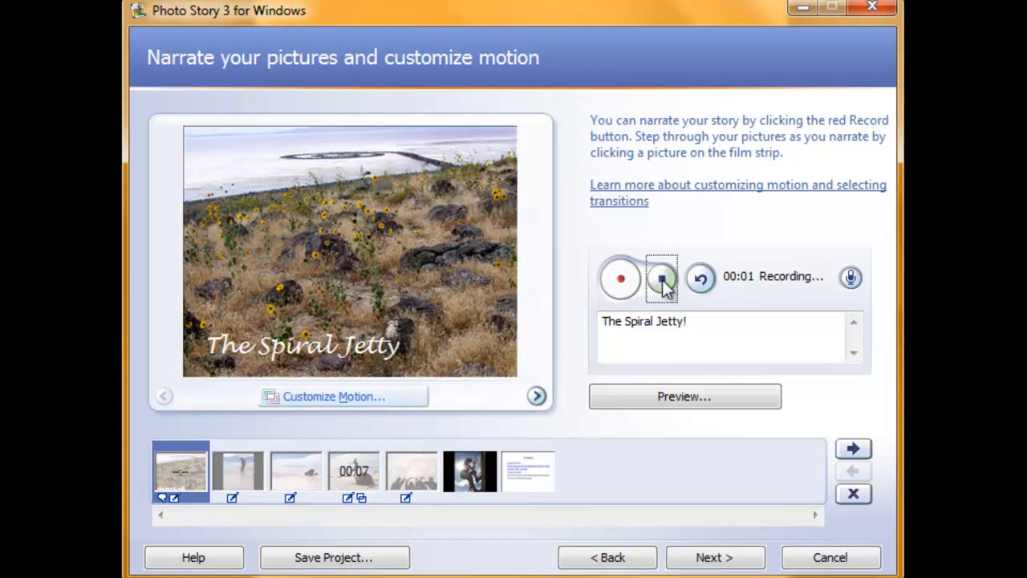
{"action": "left_click", "coordinate": [661, 277]}
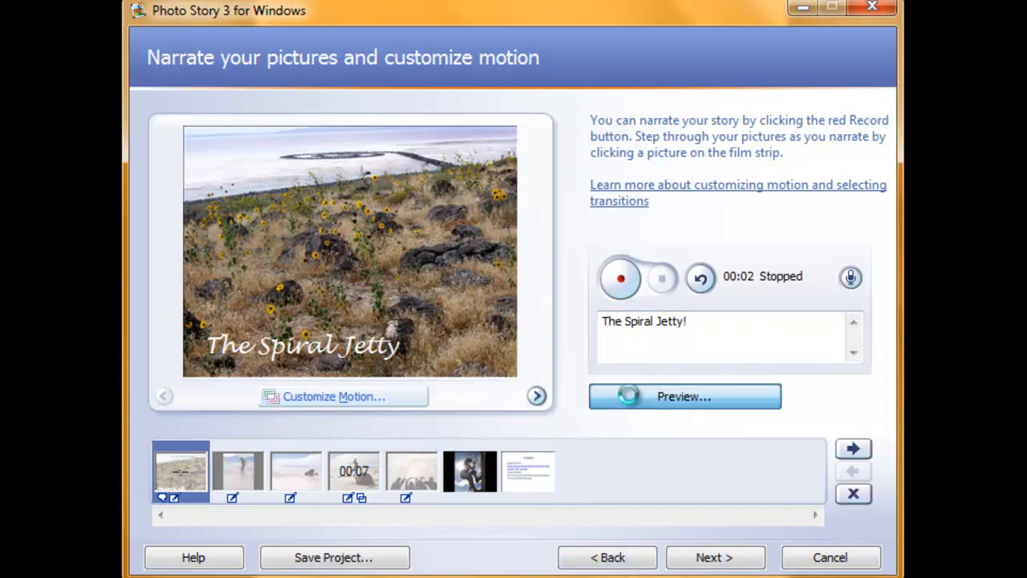
{"action": "left_click", "coordinate": [684, 397]}
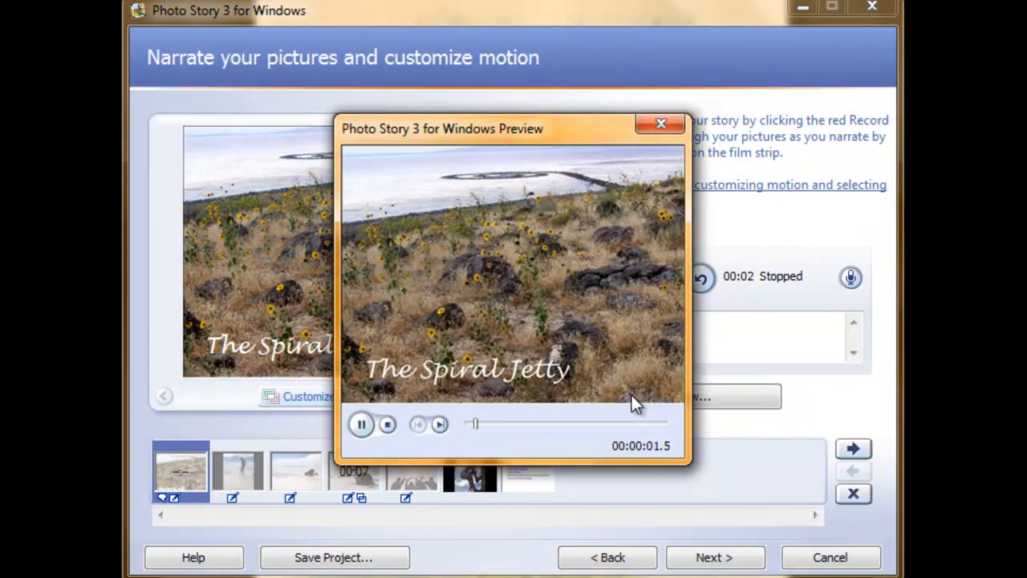
{"action": "left_click", "coordinate": [659, 122]}
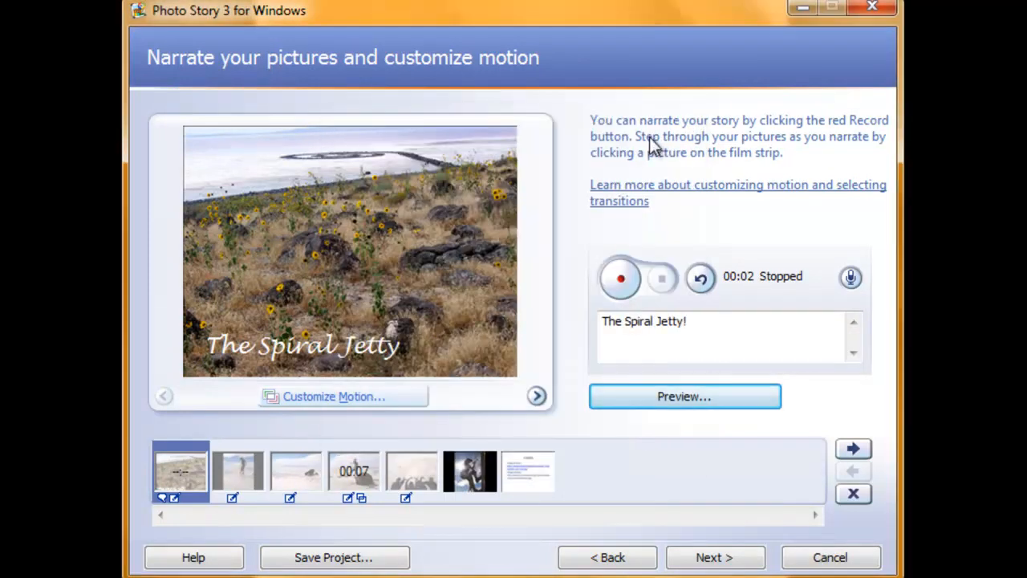
{"action": "mouse_move", "coordinate": [650, 159]}
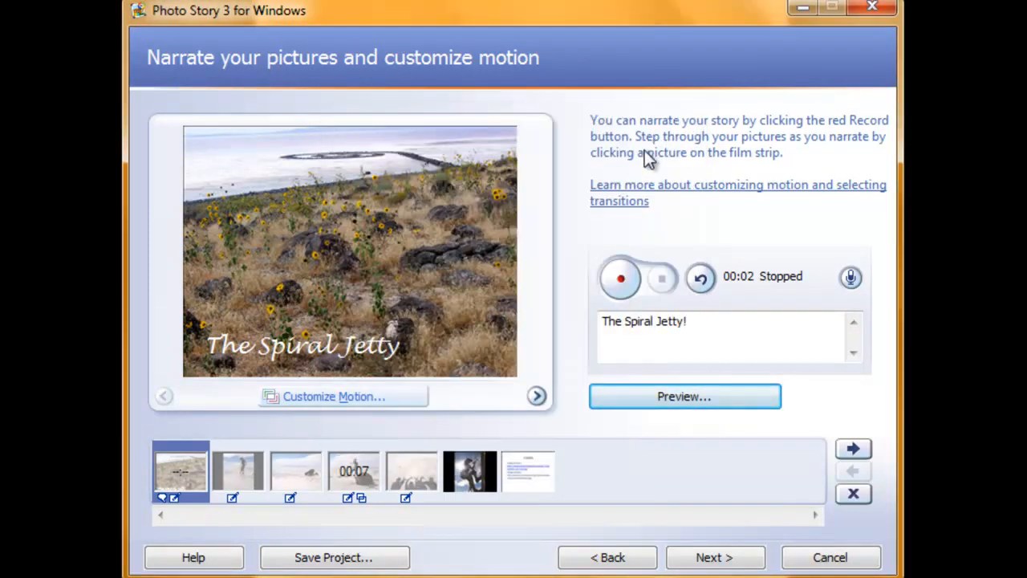
{"action": "mouse_move", "coordinate": [718, 265]}
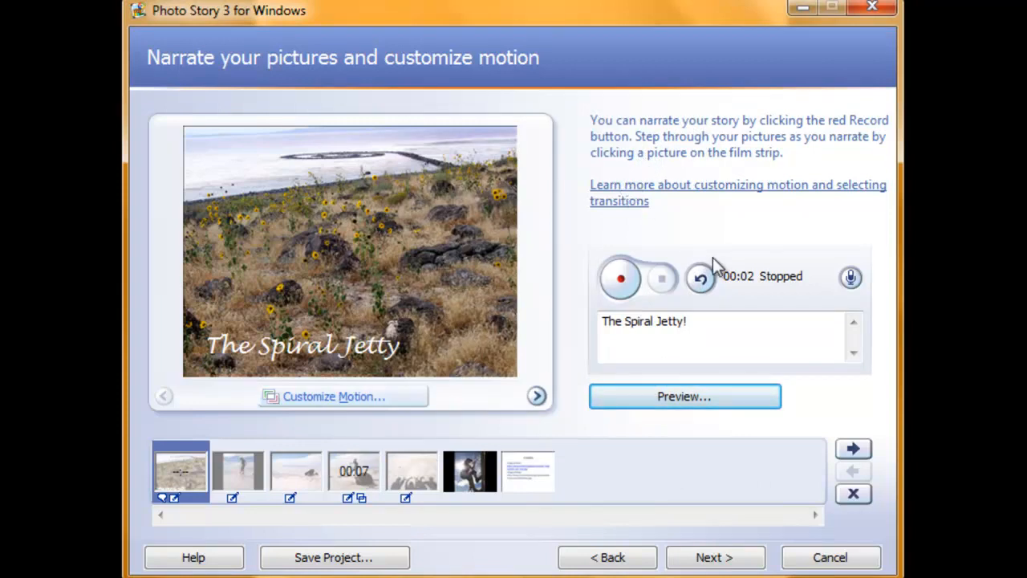
{"action": "mouse_move", "coordinate": [701, 278]}
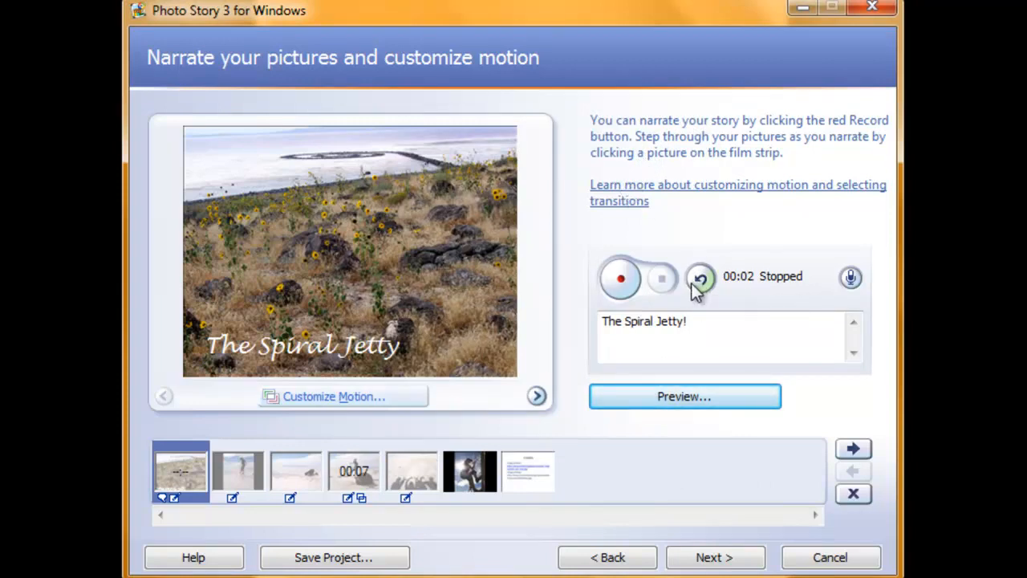
{"action": "mouse_move", "coordinate": [660, 289]}
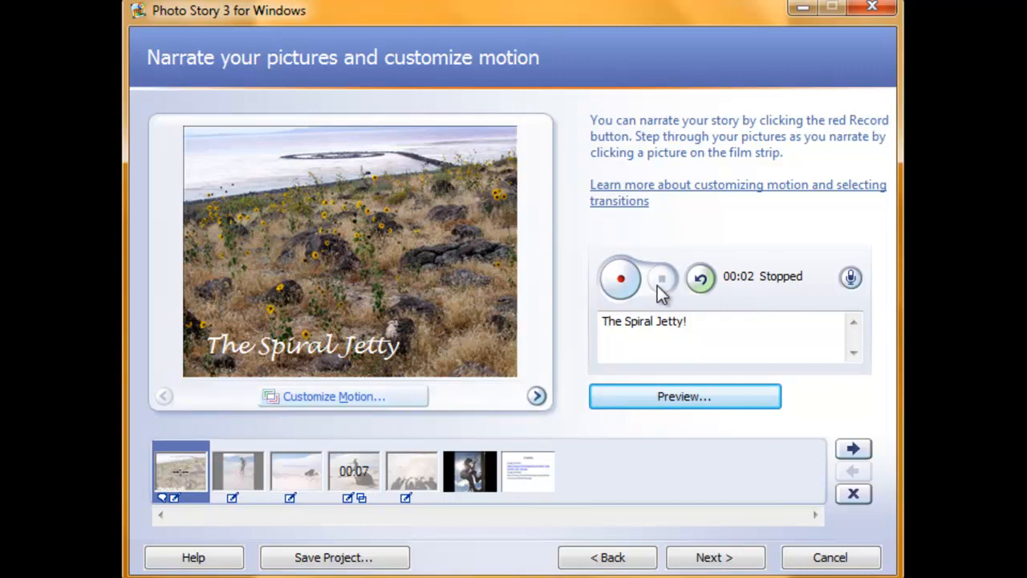
{"action": "mouse_move", "coordinate": [381, 397]}
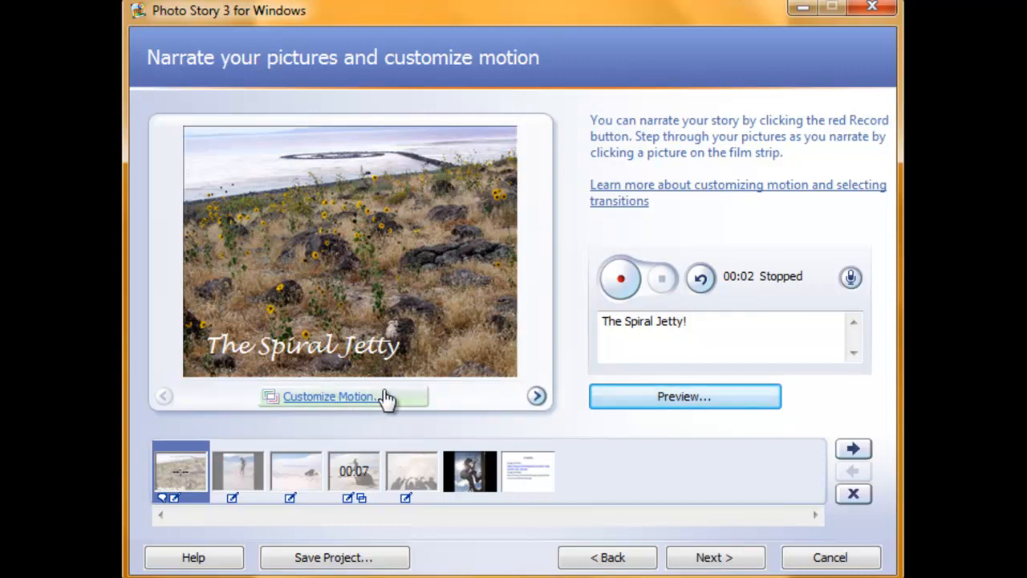
Open Customize Motion and enable 'Specify start and end position of motion' for the Spiral Jetty picture.
{"action": "left_click", "coordinate": [329, 396]}
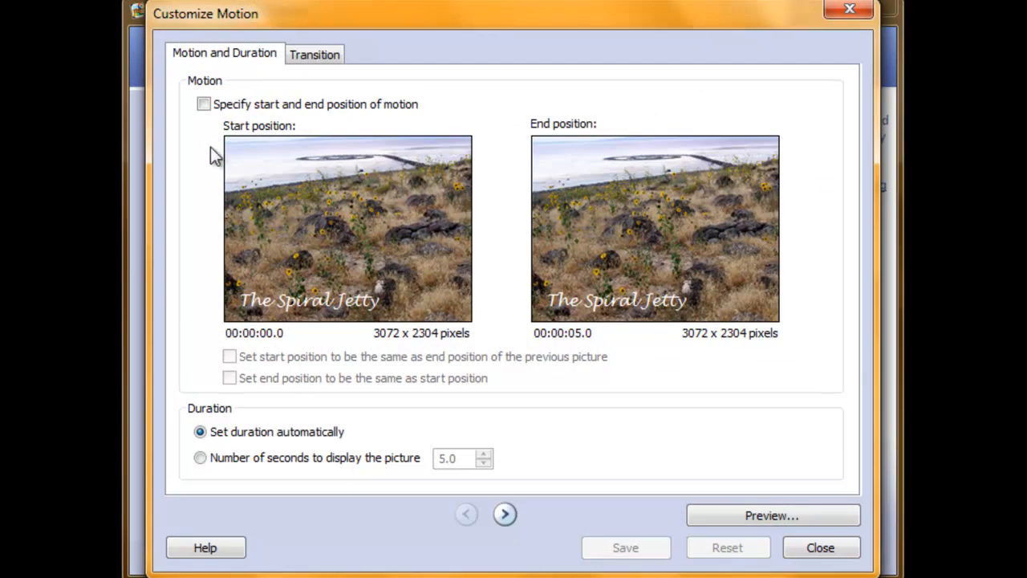
{"action": "mouse_move", "coordinate": [560, 163]}
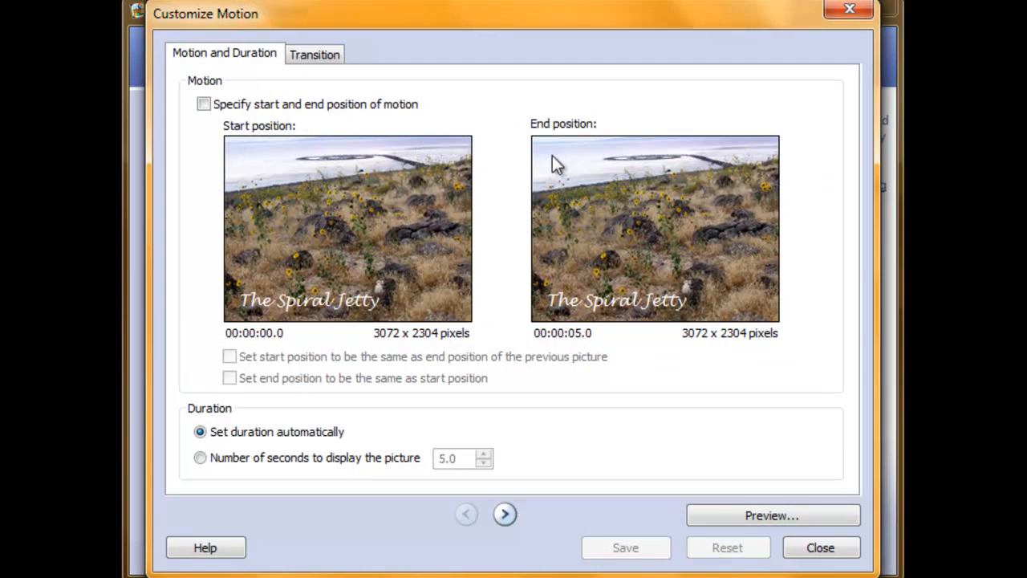
{"action": "mouse_move", "coordinate": [556, 139]}
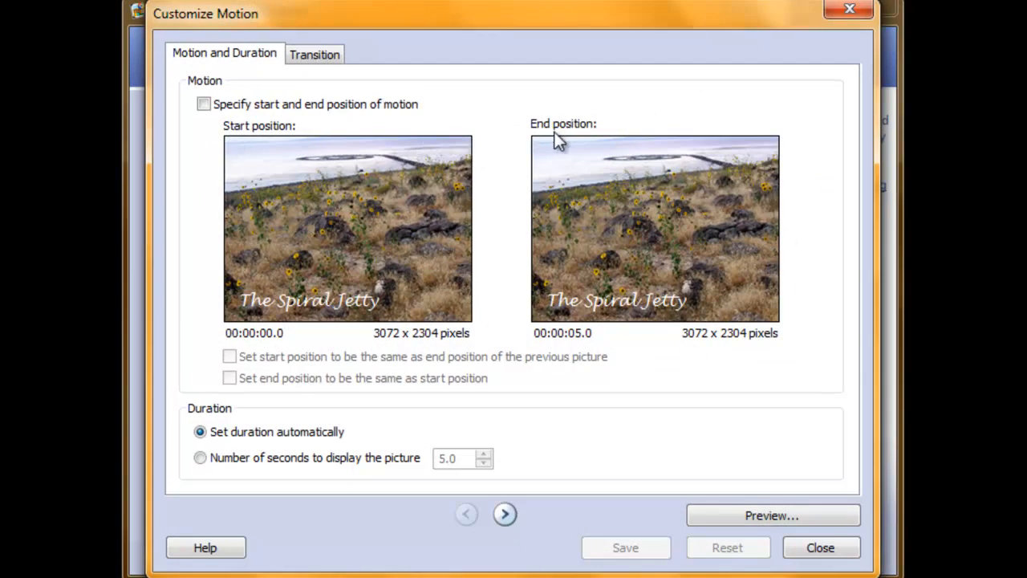
{"action": "mouse_move", "coordinate": [568, 146]}
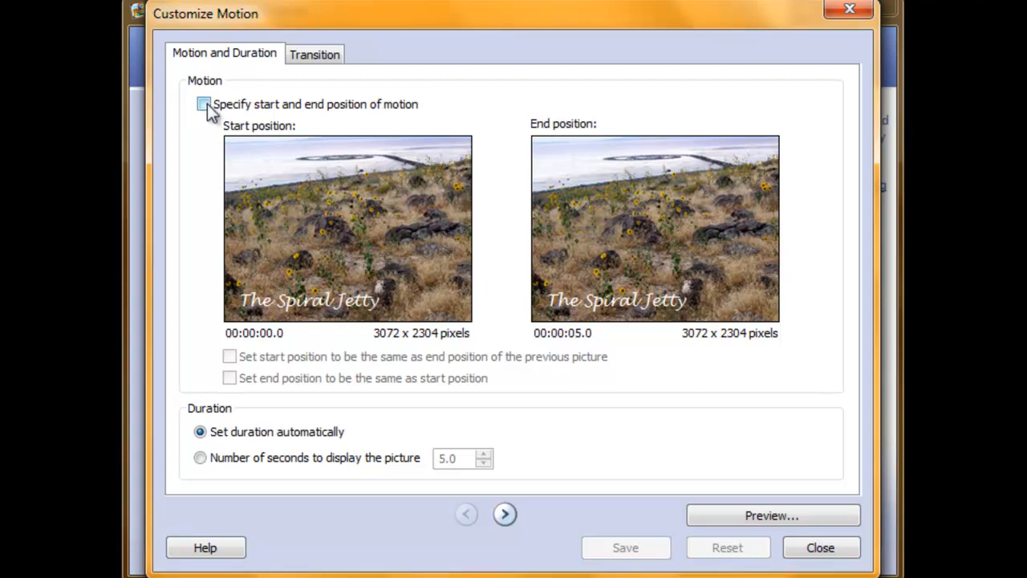
{"action": "left_click", "coordinate": [202, 104]}
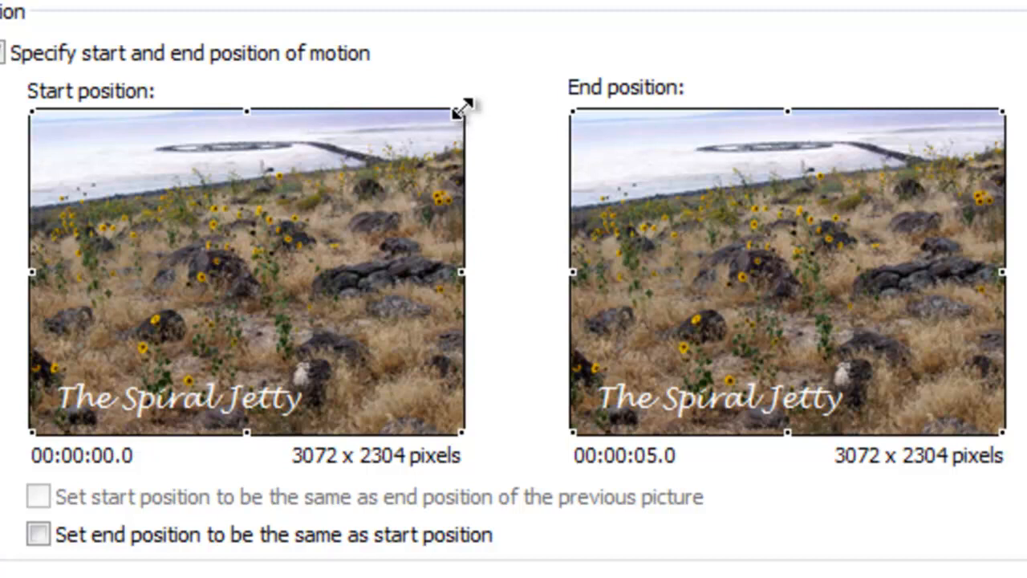
{"action": "mouse_move", "coordinate": [476, 136]}
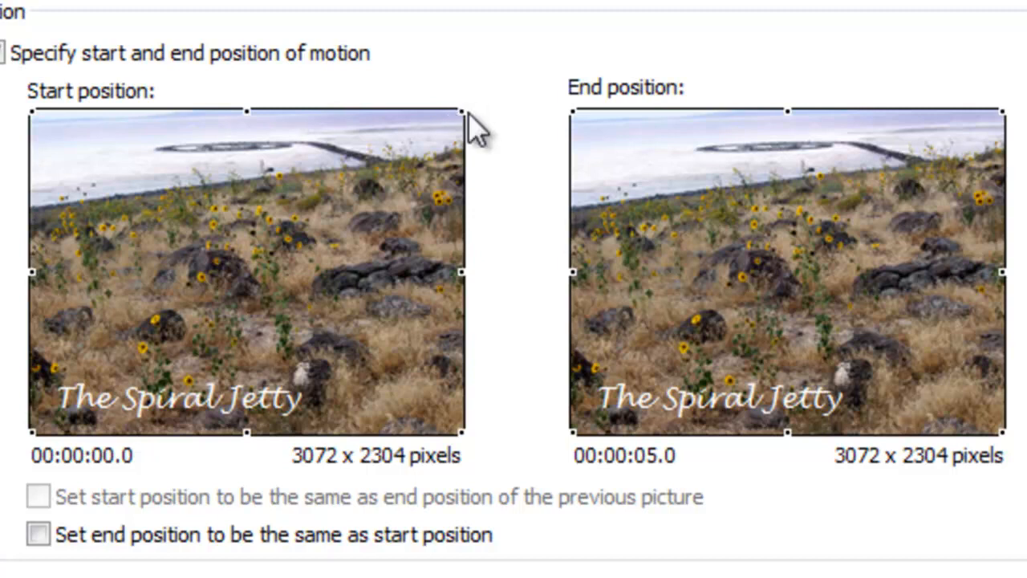
{"action": "mouse_move", "coordinate": [473, 128]}
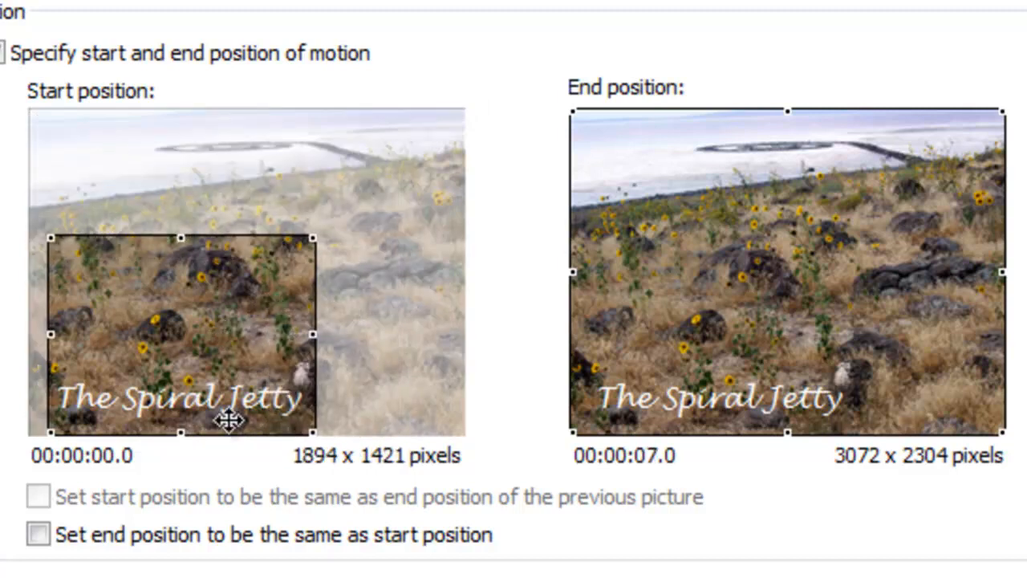
{"action": "mouse_move", "coordinate": [670, 170]}
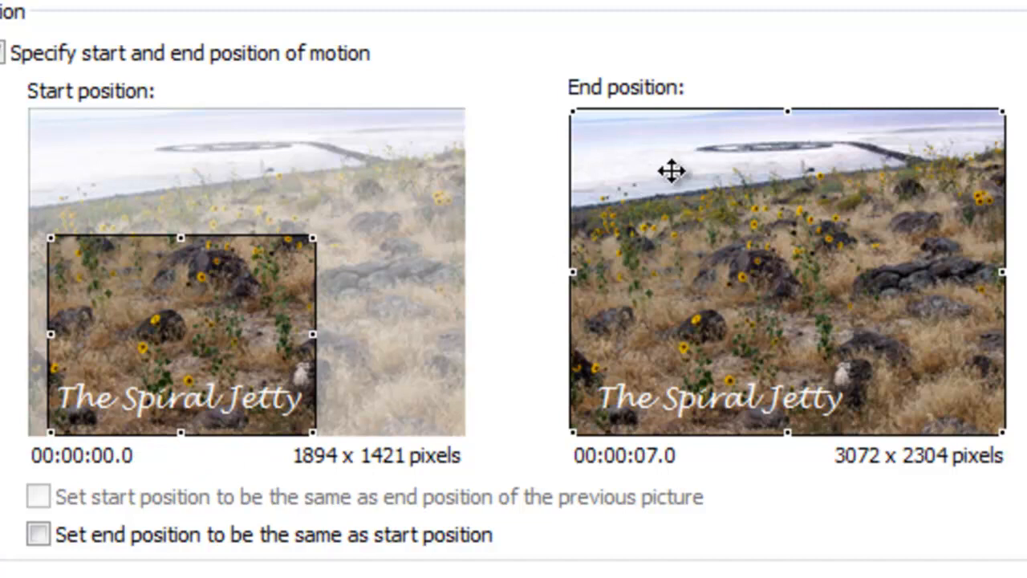
{"action": "mouse_move", "coordinate": [975, 265]}
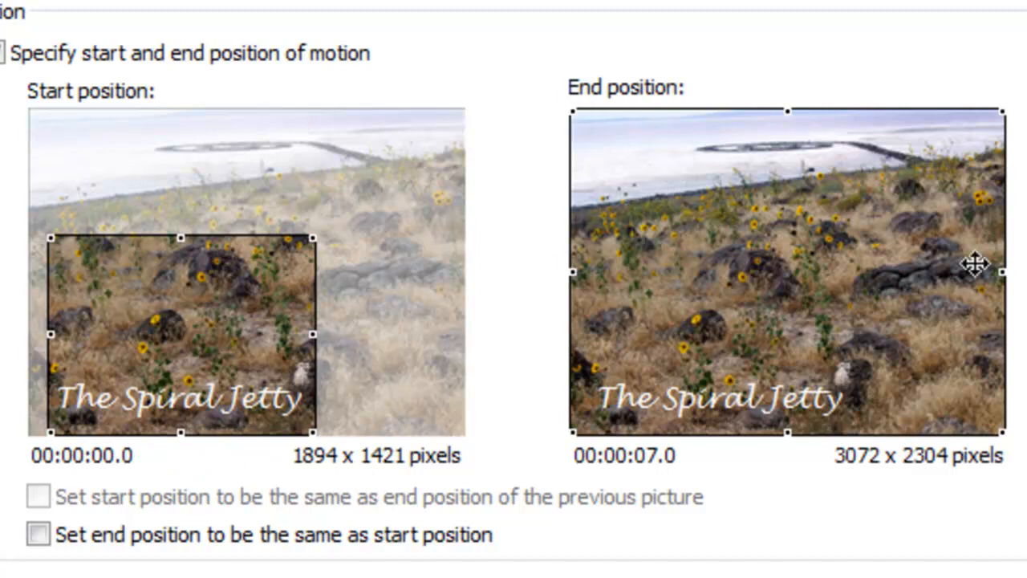
{"action": "mouse_move", "coordinate": [598, 133]}
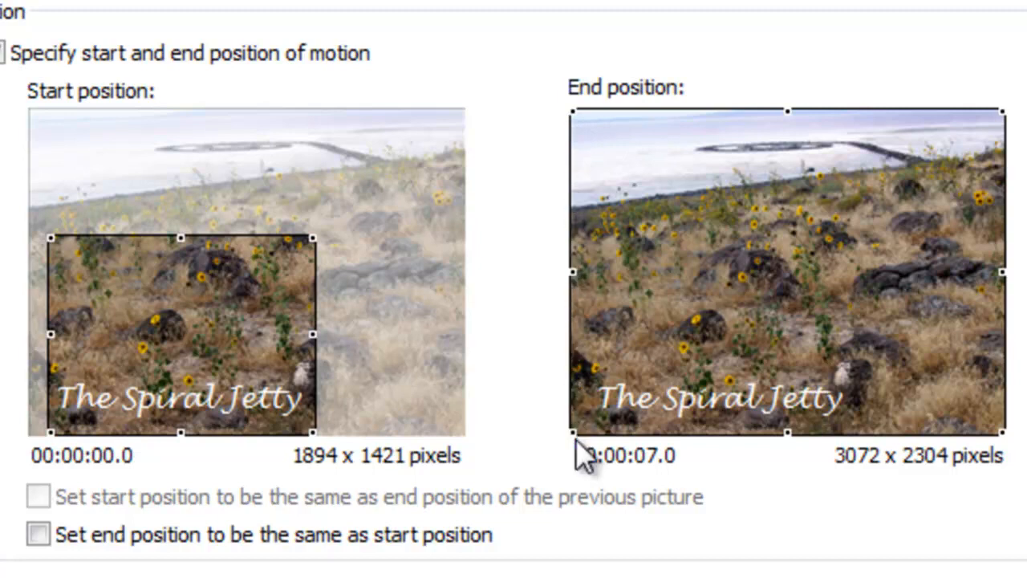
Switch to 'Number of seconds to display the picture' and set it to 6.5 seconds.
{"action": "scroll", "scroll_direction": "down", "scroll_amount": 3}
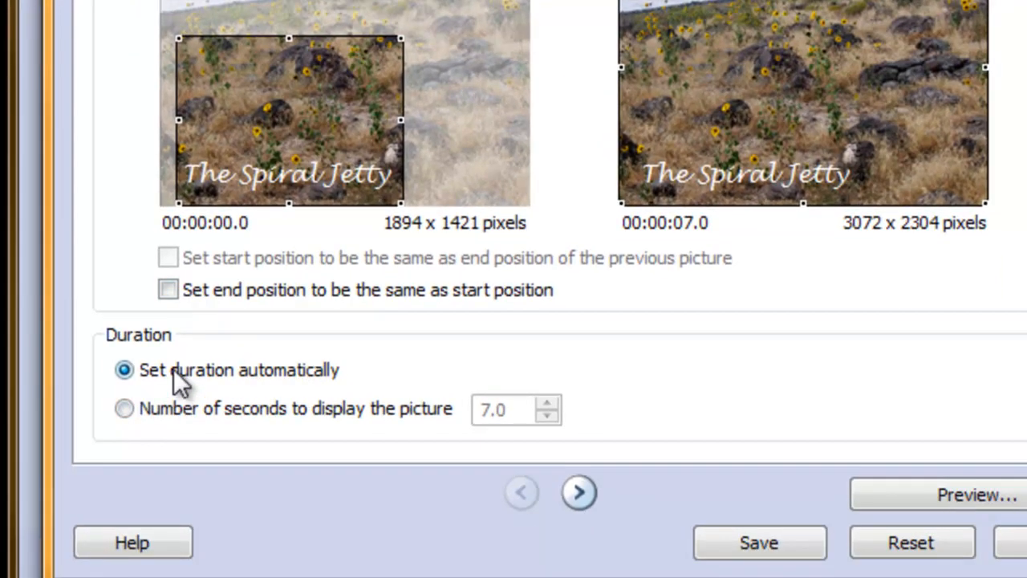
{"action": "mouse_move", "coordinate": [301, 449]}
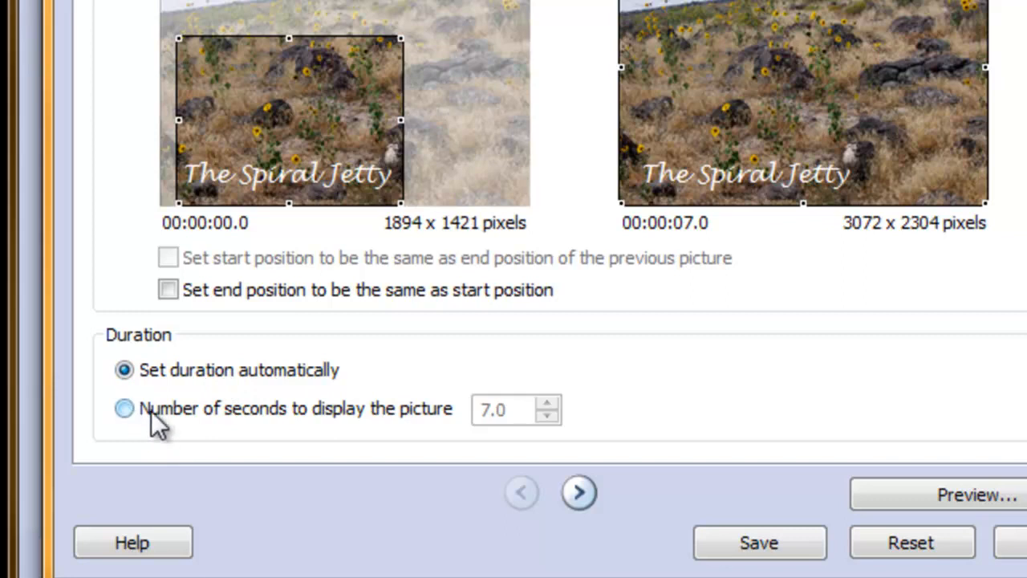
{"action": "left_click", "coordinate": [124, 408]}
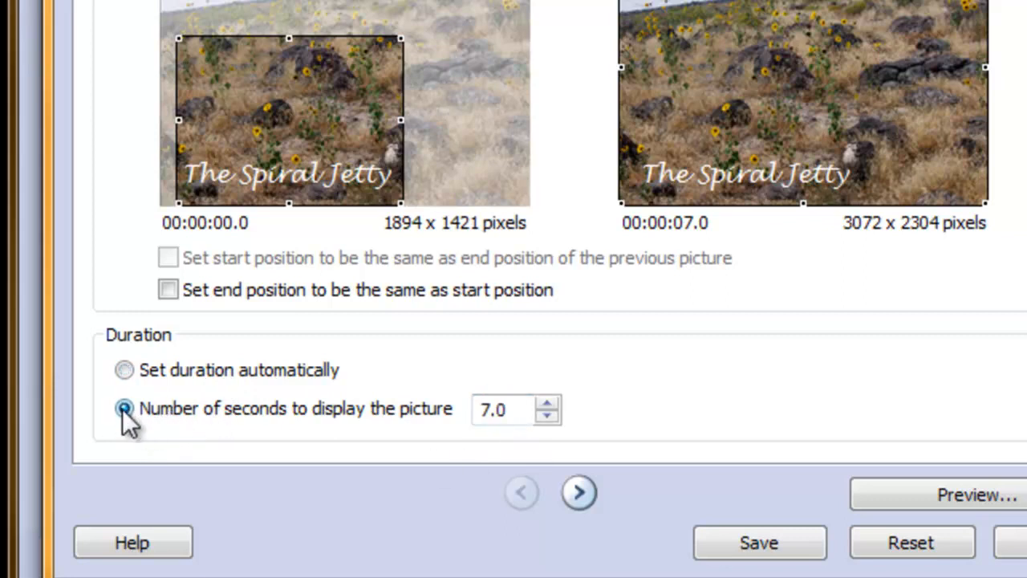
{"action": "left_click", "coordinate": [549, 402]}
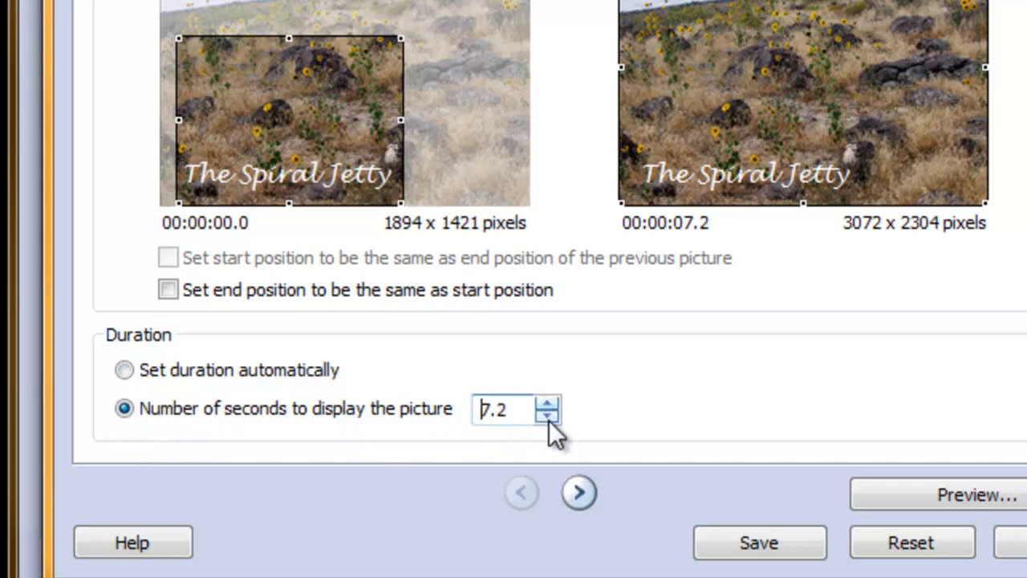
{"action": "left_click", "coordinate": [546, 419]}
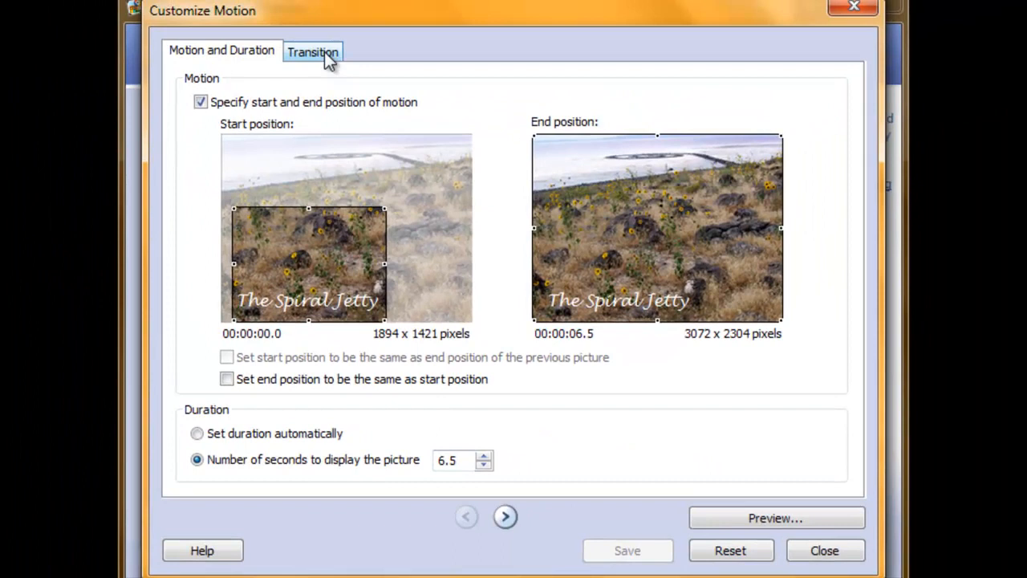
Apply the Circle, Inwards transition to the Spiral Jetty slide and save the settings.
{"action": "left_click", "coordinate": [313, 51]}
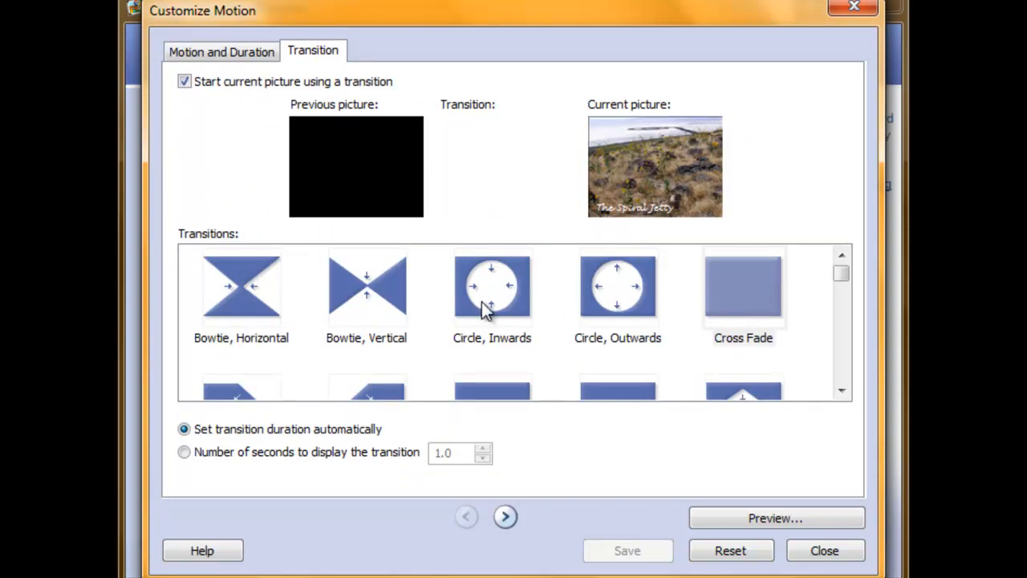
{"action": "left_click", "coordinate": [490, 287]}
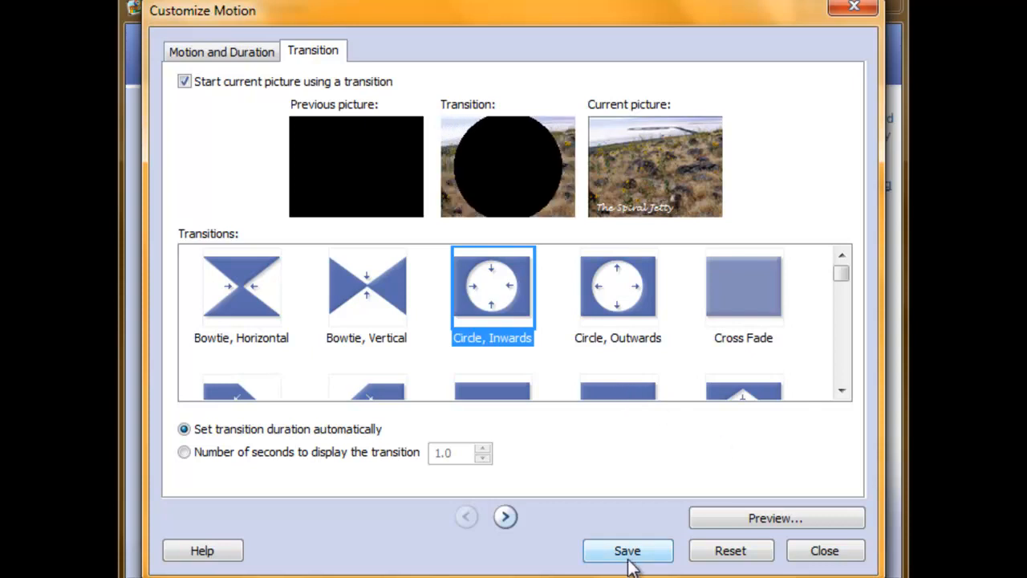
{"action": "left_click", "coordinate": [628, 550]}
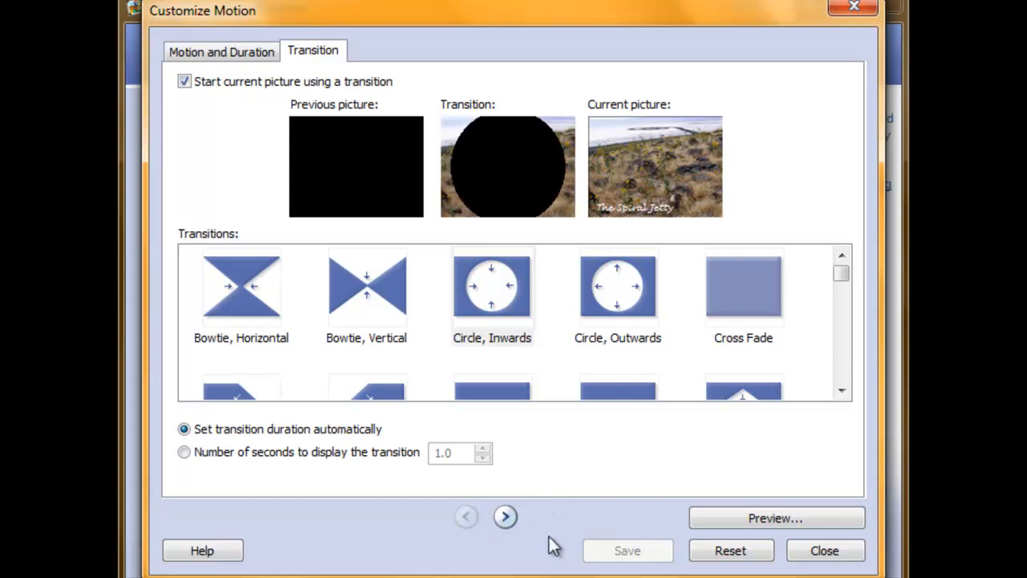
Go to the next picture, the person on the salt flat, in Customize Motion.
{"action": "left_click", "coordinate": [222, 51]}
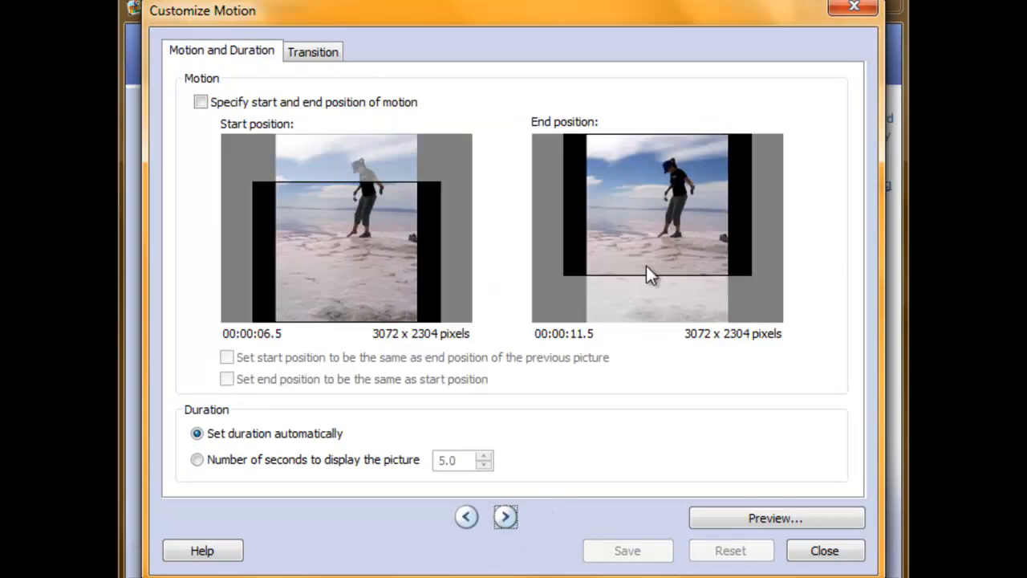
{"action": "mouse_move", "coordinate": [349, 321]}
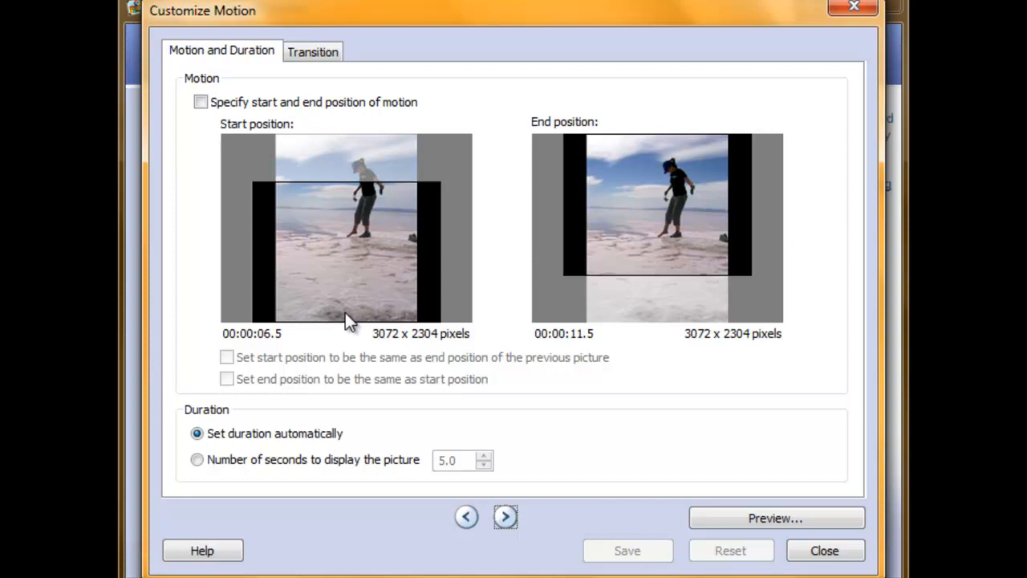
{"action": "mouse_move", "coordinate": [355, 316]}
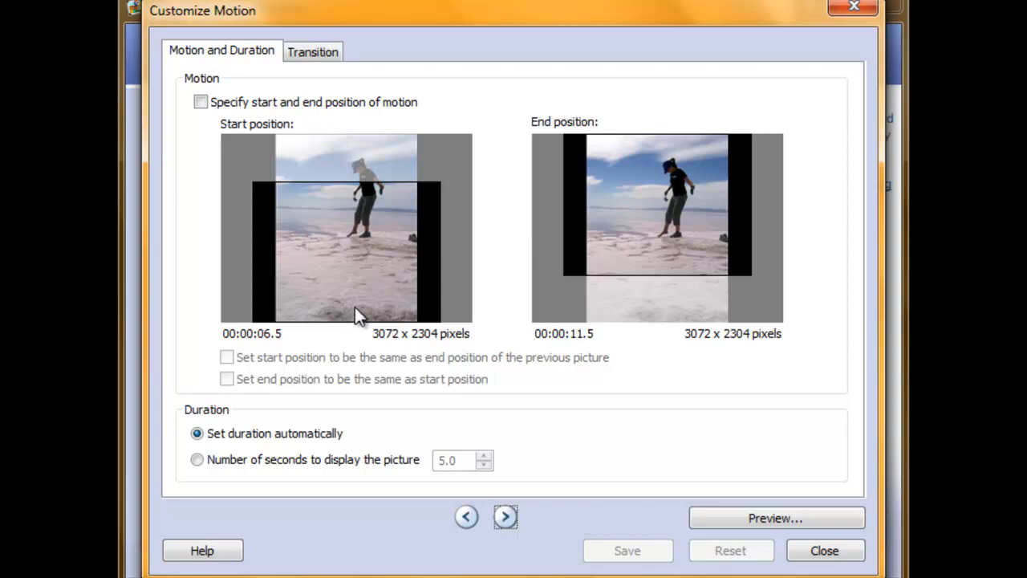
{"action": "mouse_move", "coordinate": [790, 514]}
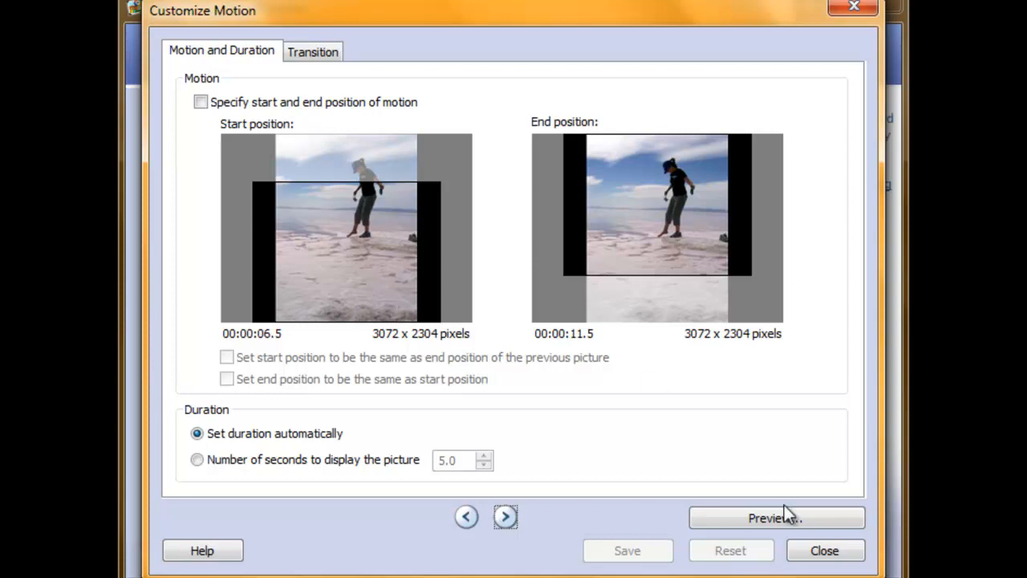